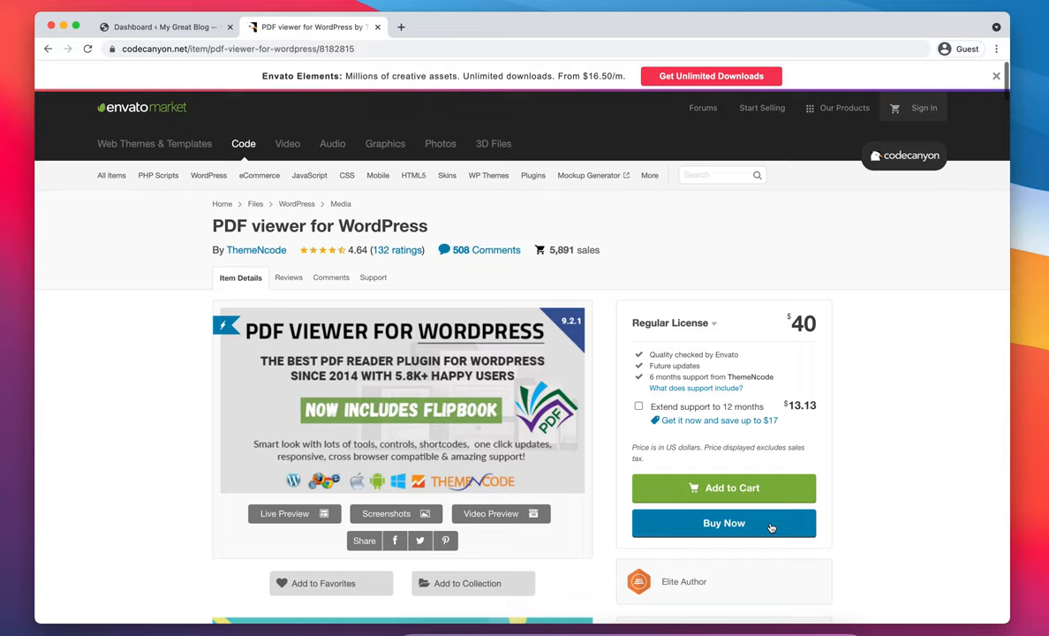
pyautogui.moveTo(904, 369)
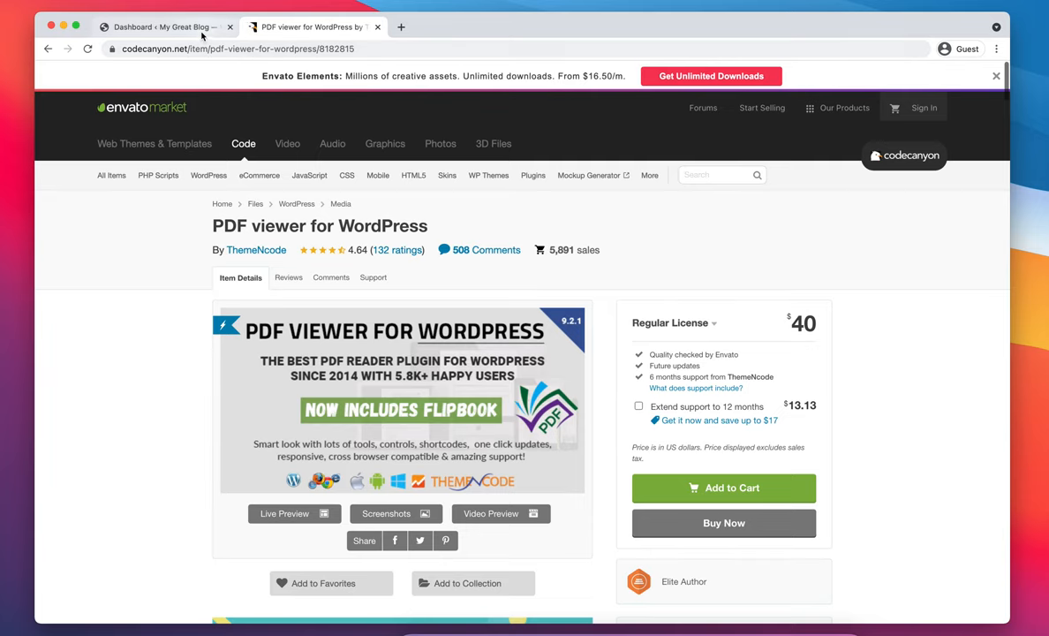
# Switch to the My Great Blog dashboard tab and request Plugins > Add New.
pyautogui.click(163, 27)
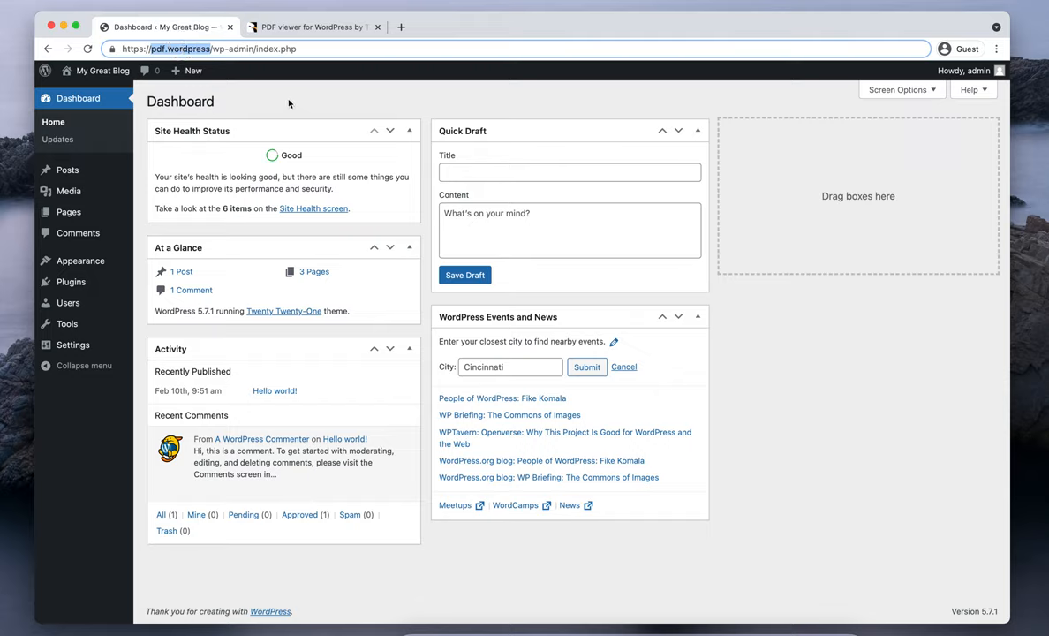
pyautogui.moveTo(137, 254)
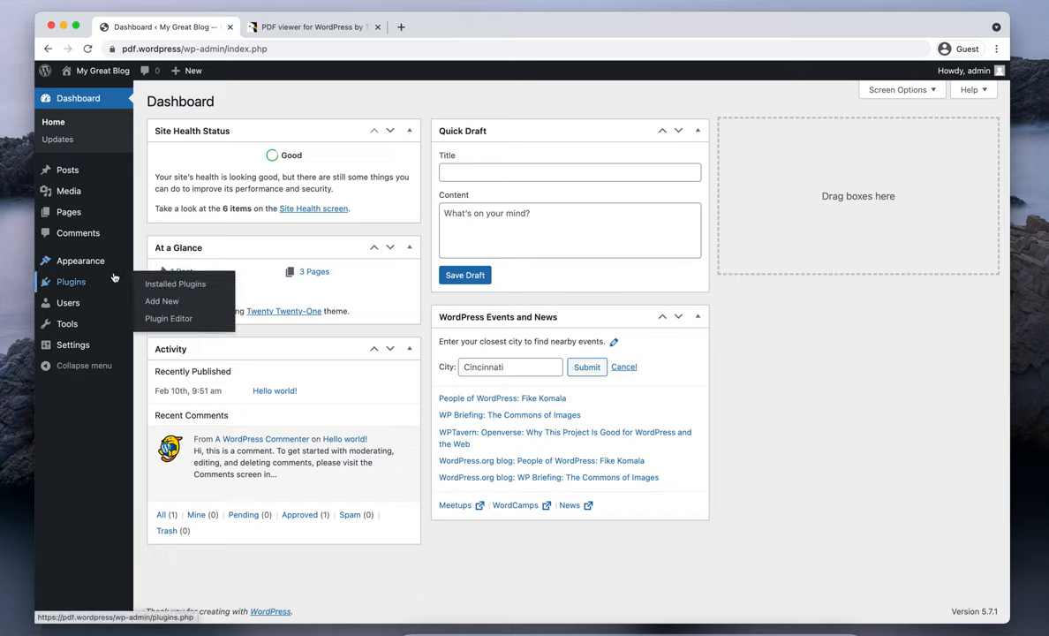
pyautogui.moveTo(148, 285)
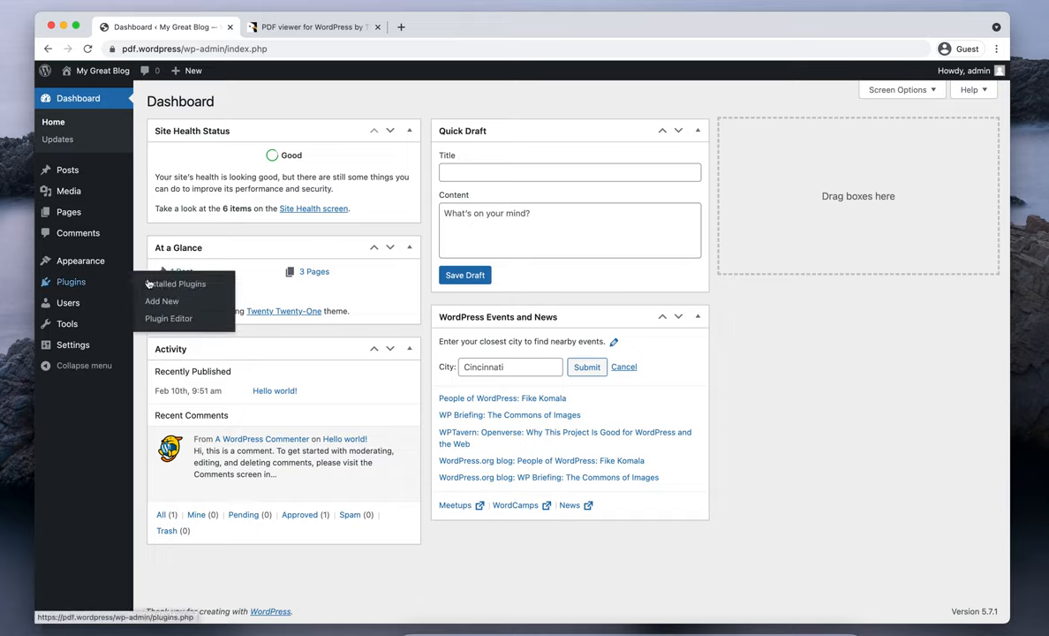
pyautogui.click(177, 283)
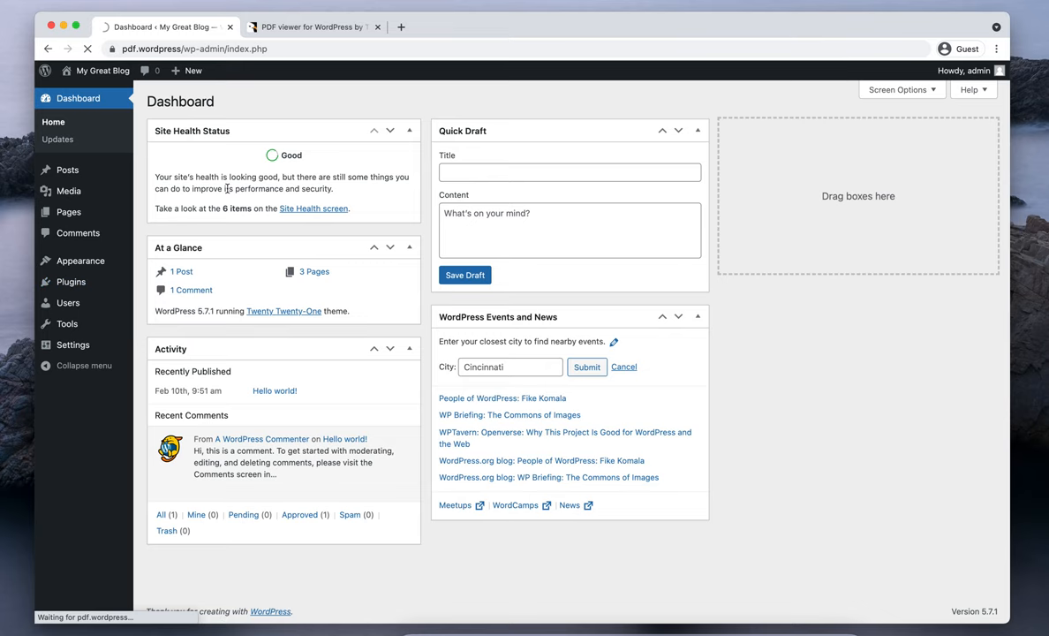
# Upload pdf-viewer-for-wordpress-10-dev.zip as a new plugin and install it.
pyautogui.click(59, 278)
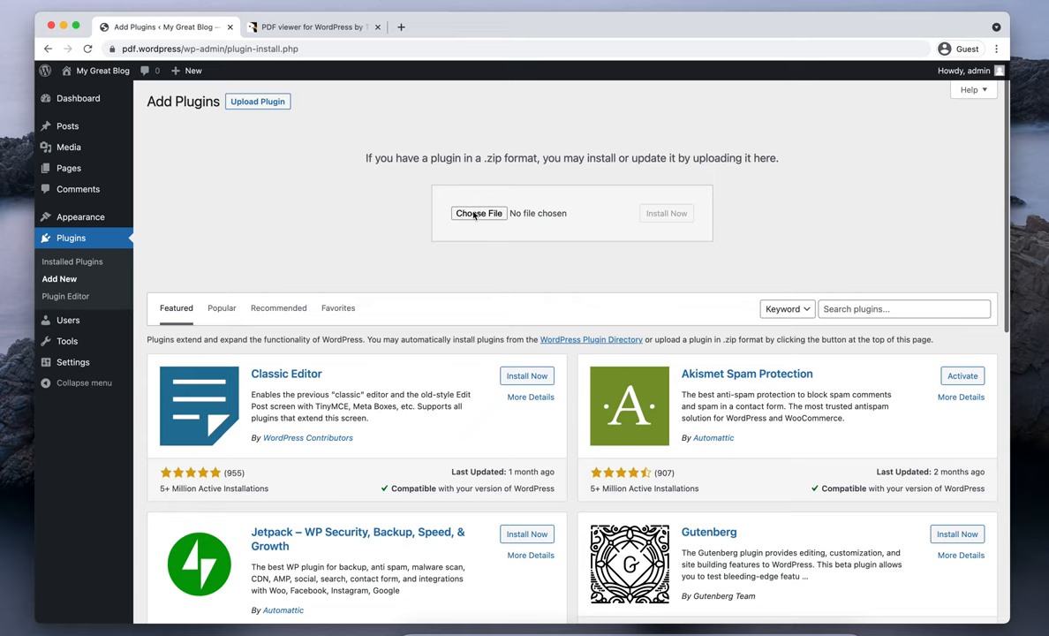
pyautogui.click(478, 213)
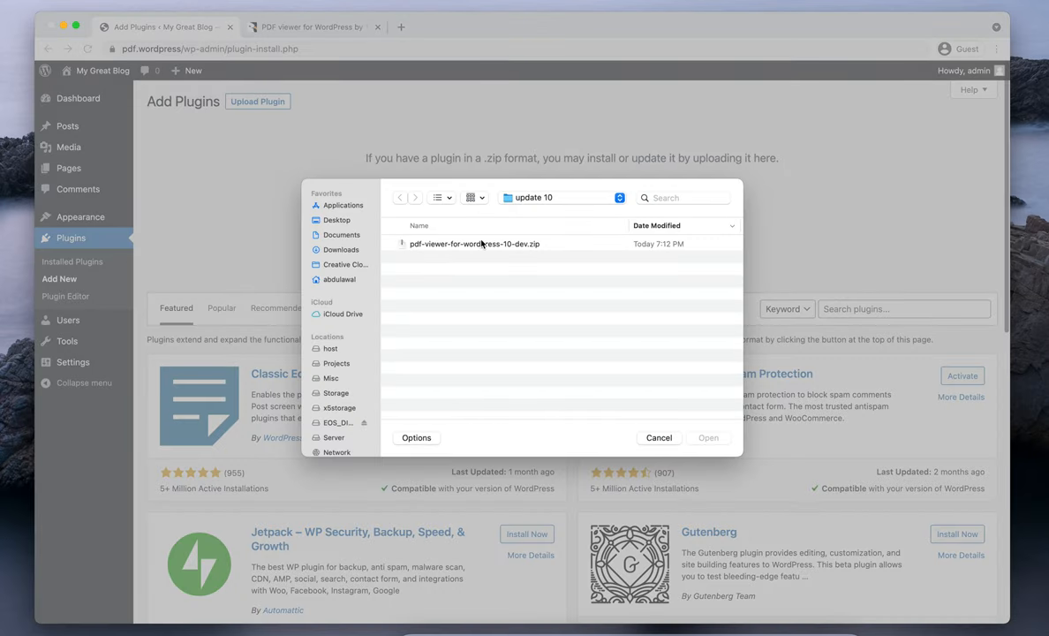
pyautogui.click(474, 244)
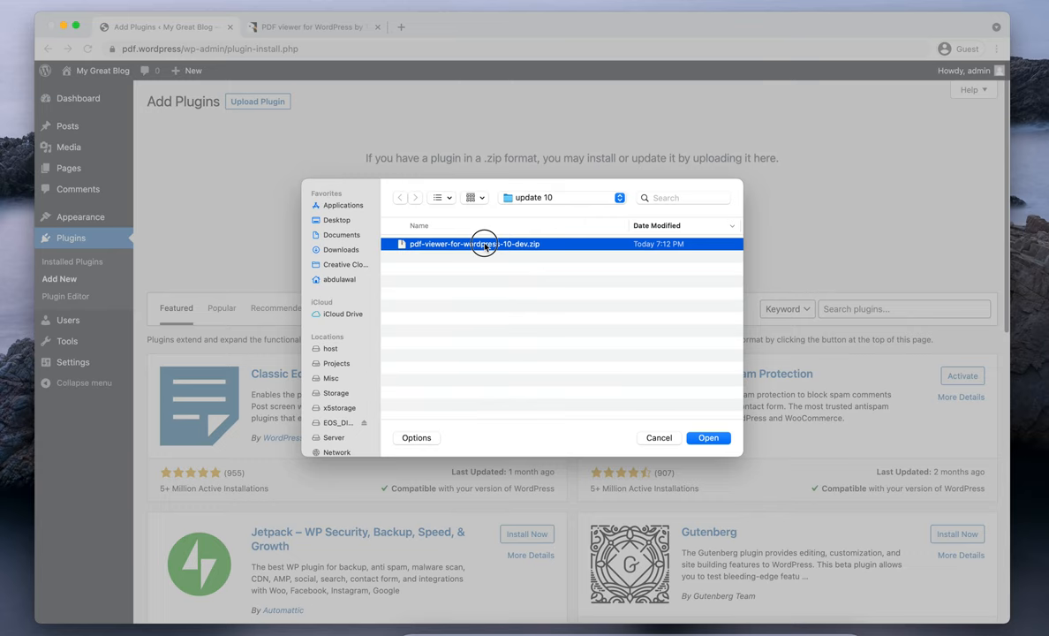
pyautogui.click(707, 437)
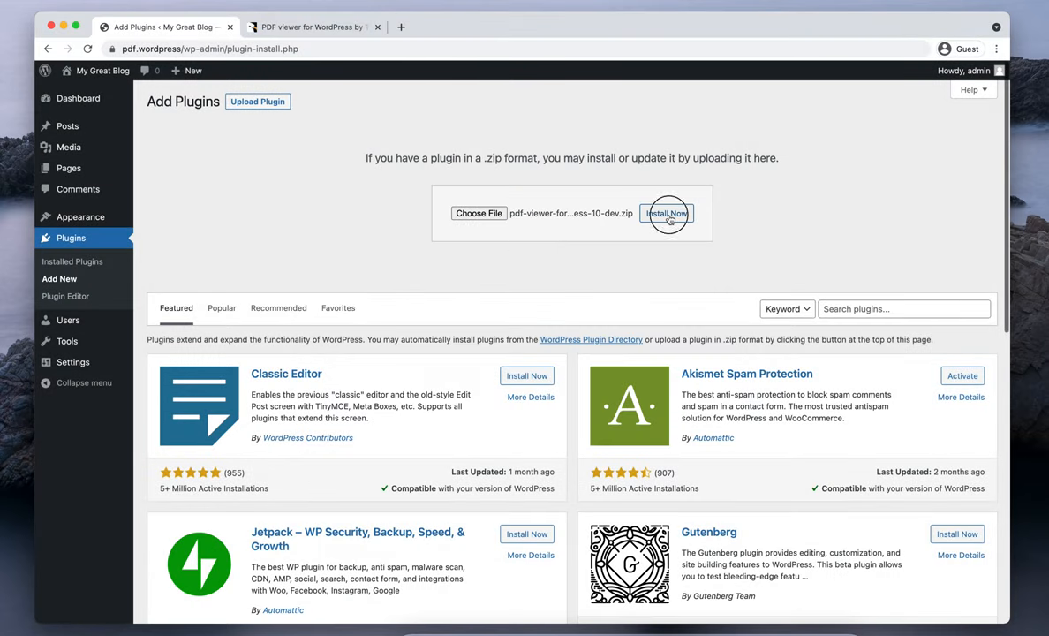
pyautogui.click(665, 213)
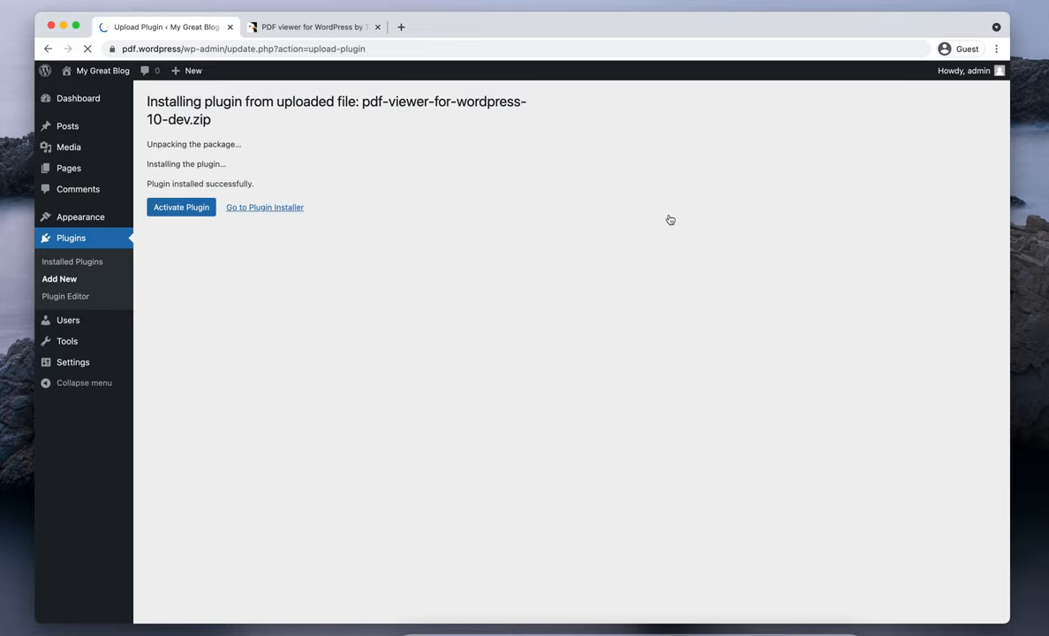
pyautogui.moveTo(181, 206)
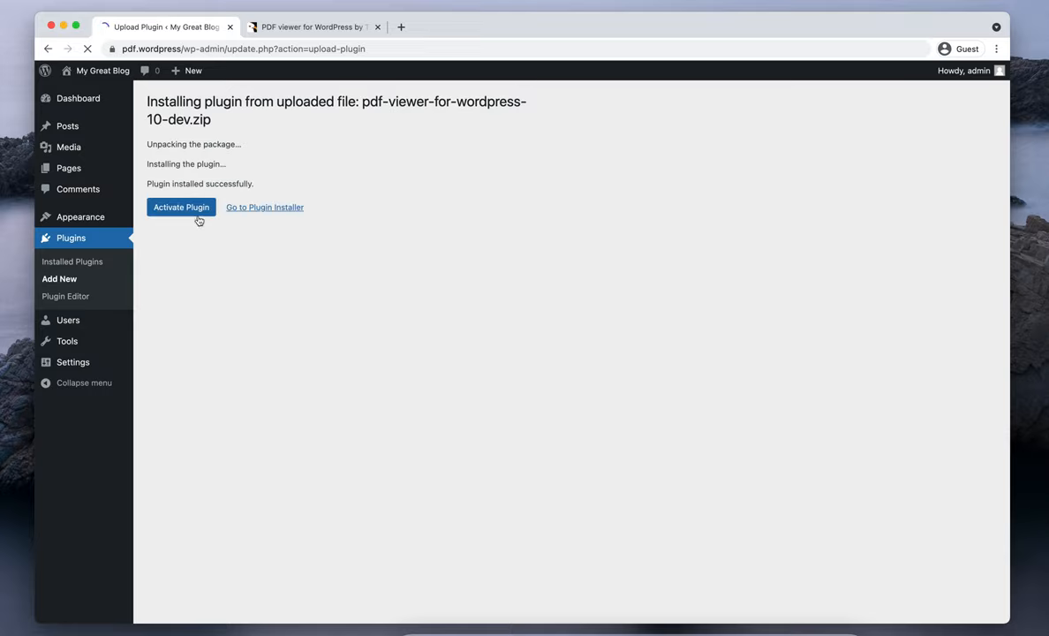
# Activate the freshly installed PDF viewer for WordPress 10.0 plugin.
pyautogui.click(181, 207)
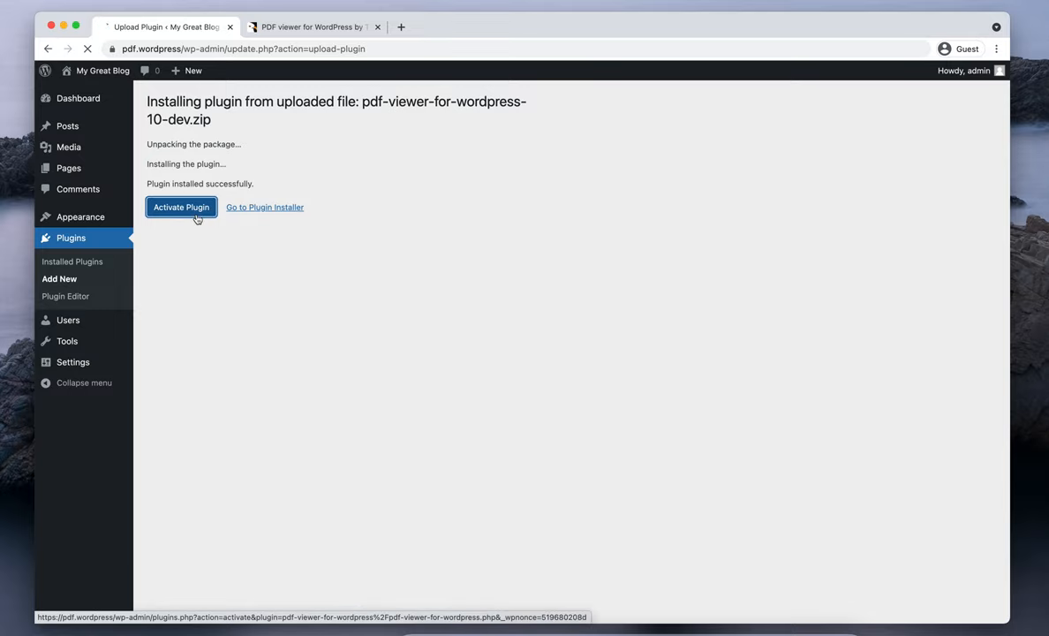
pyautogui.click(181, 206)
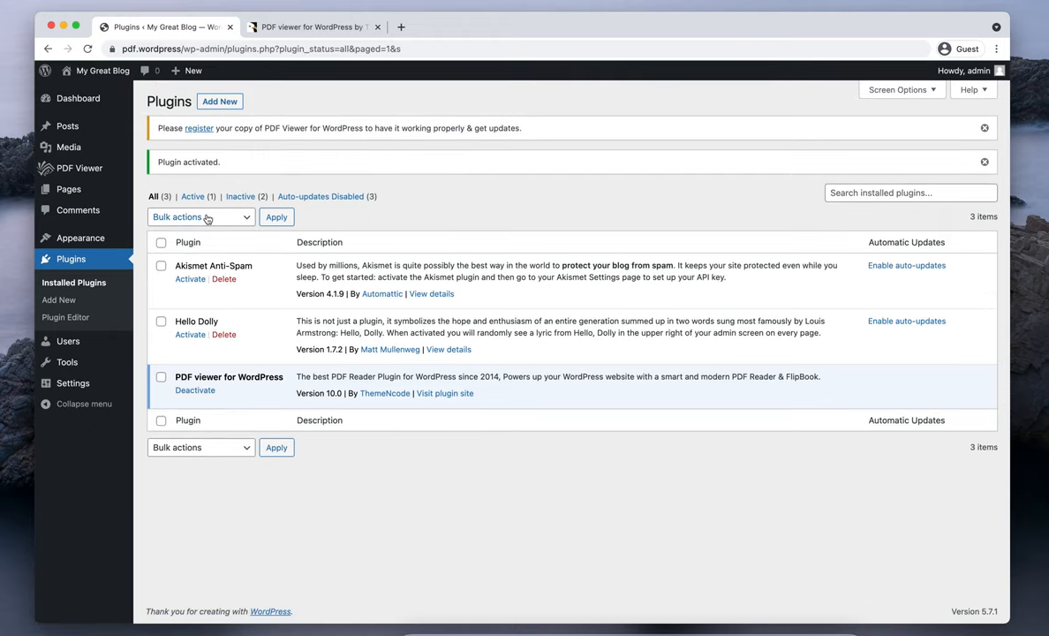
pyautogui.moveTo(310, 337)
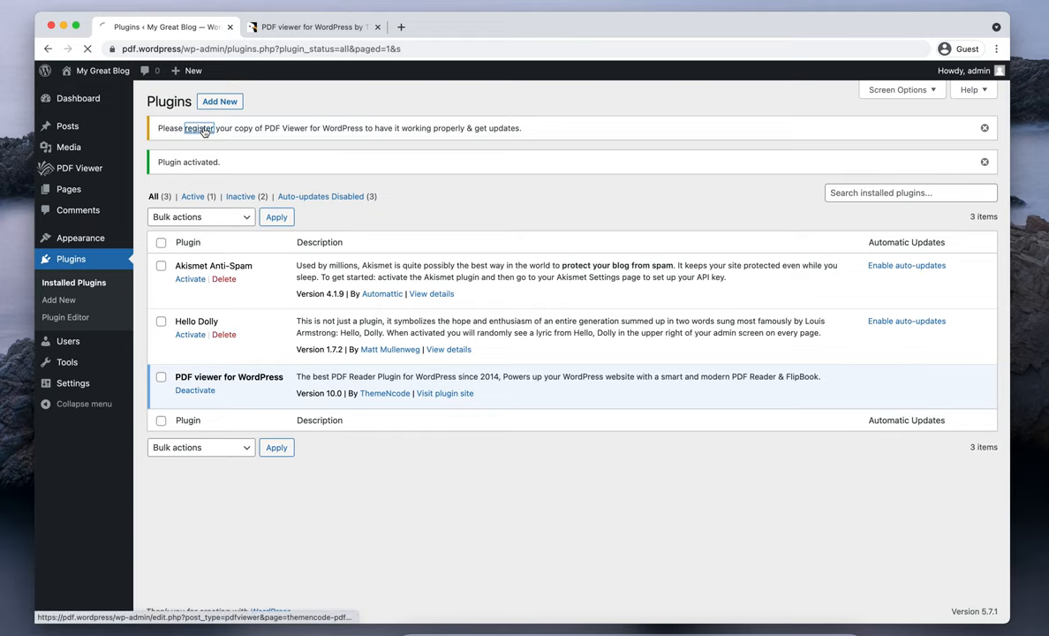
# Follow the 'register' link in the yellow Plugins notice to reach the purchase-key page.
pyautogui.click(197, 128)
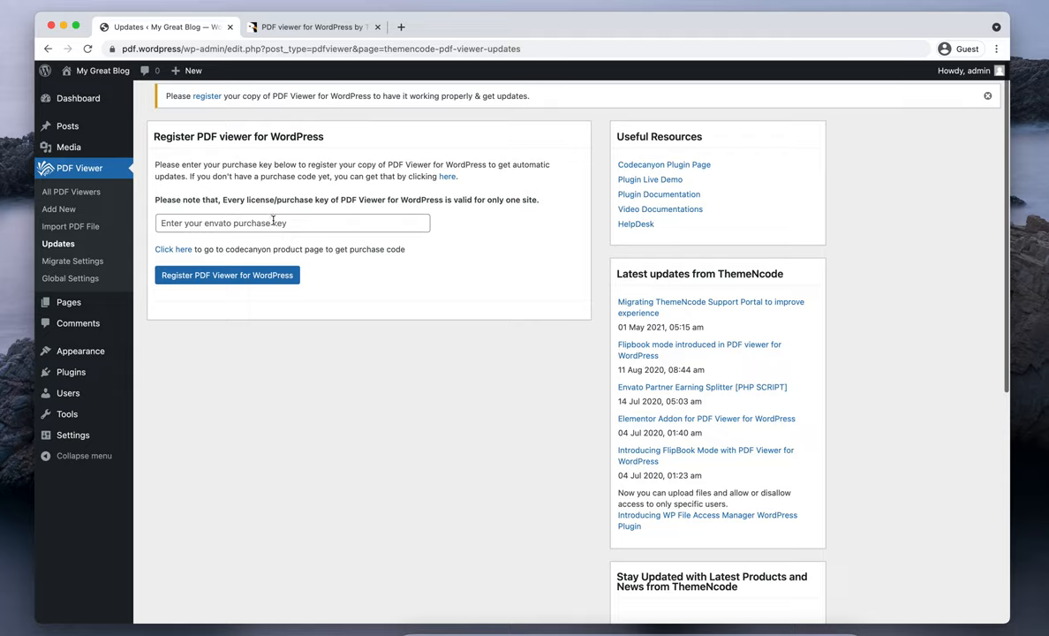
# Bring up the PDF viewer for WordPress CodeCanyon product page showing the $40 license.
pyautogui.click(292, 223)
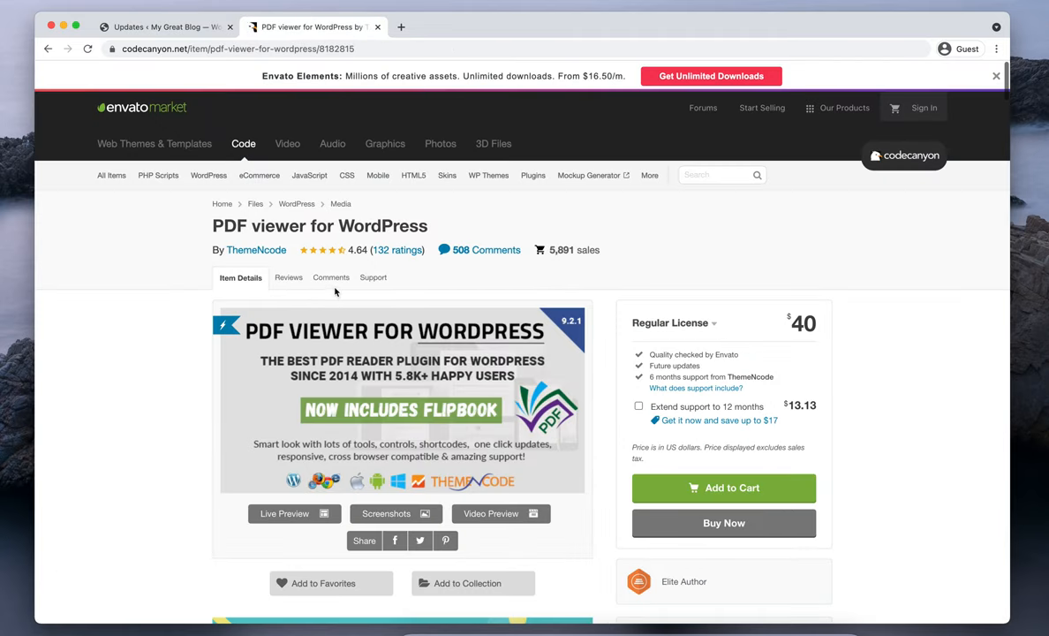
# Browse the plugin's CodeCanyon Support tab, then return to the WordPress registration tab.
pyautogui.click(373, 277)
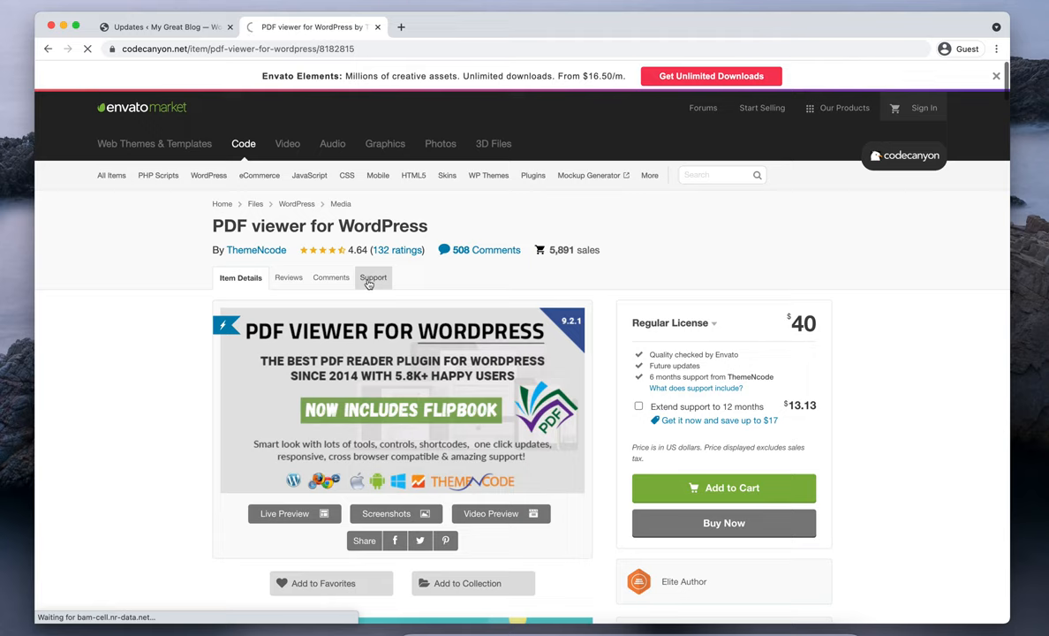
pyautogui.click(372, 278)
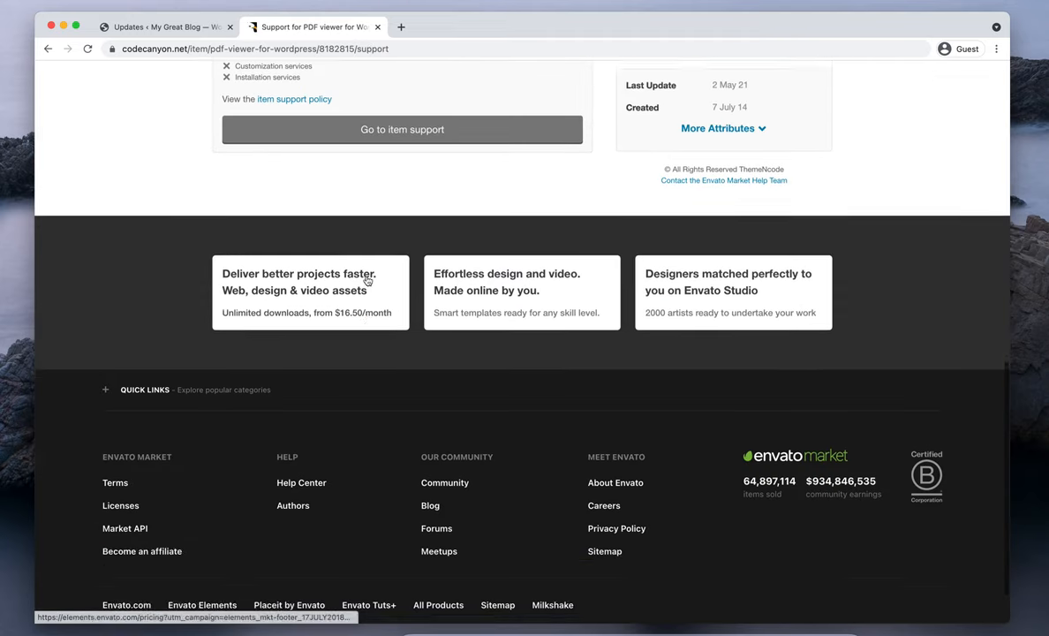
pyautogui.scroll(3)
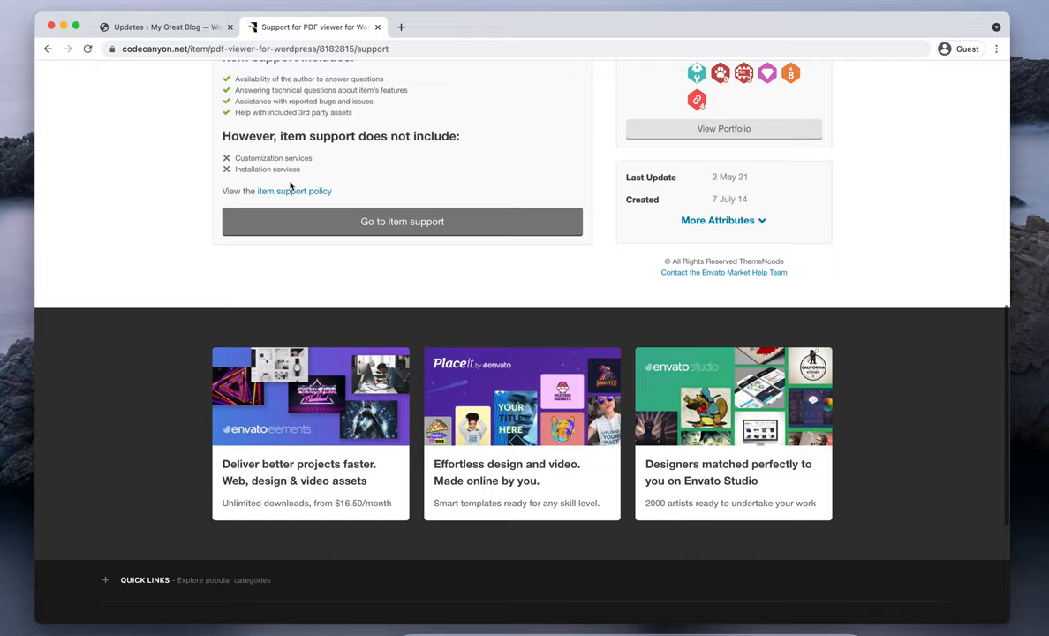
pyautogui.scroll(3)
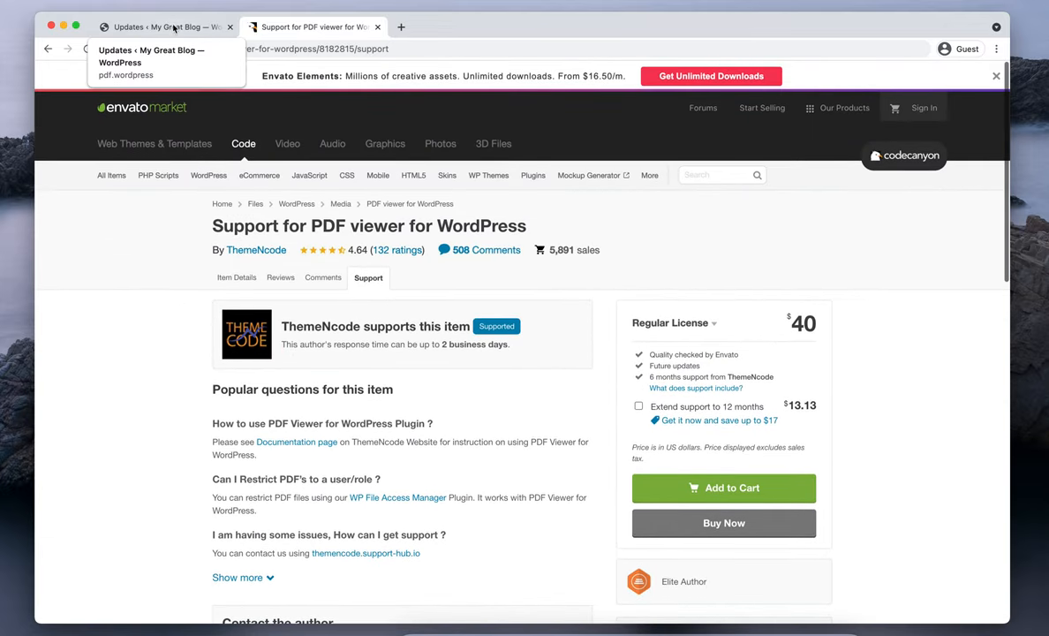
pyautogui.click(164, 27)
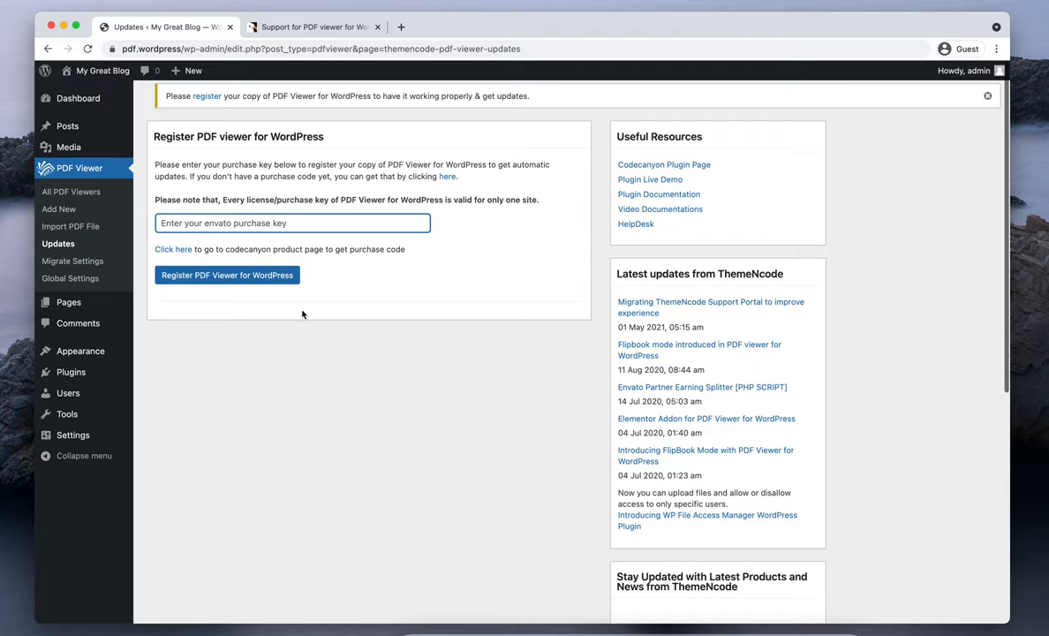